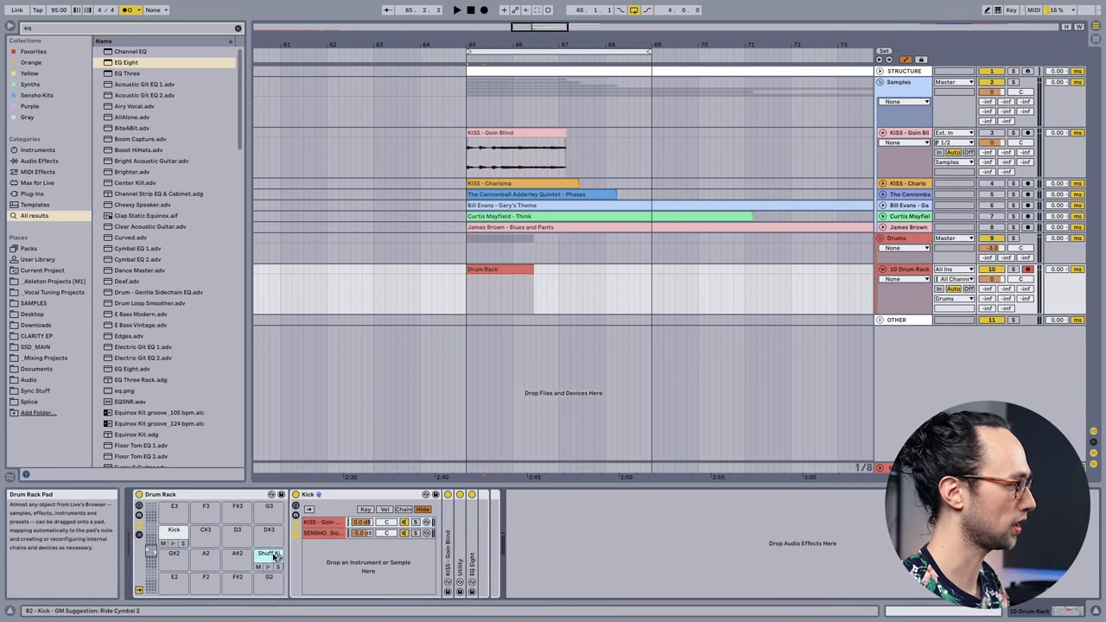
Step: Add a Shuffle Kick pad to the Drum Rack beside the original Kick
{"action": "left_click", "coordinate": [269, 556]}
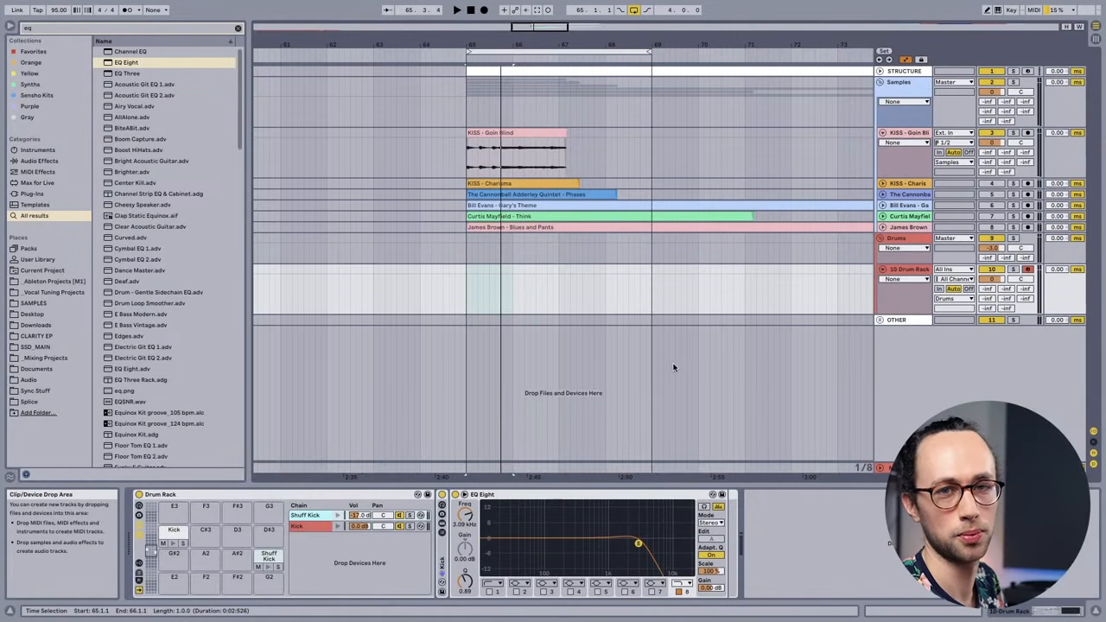
{"action": "mouse_move", "coordinate": [670, 356]}
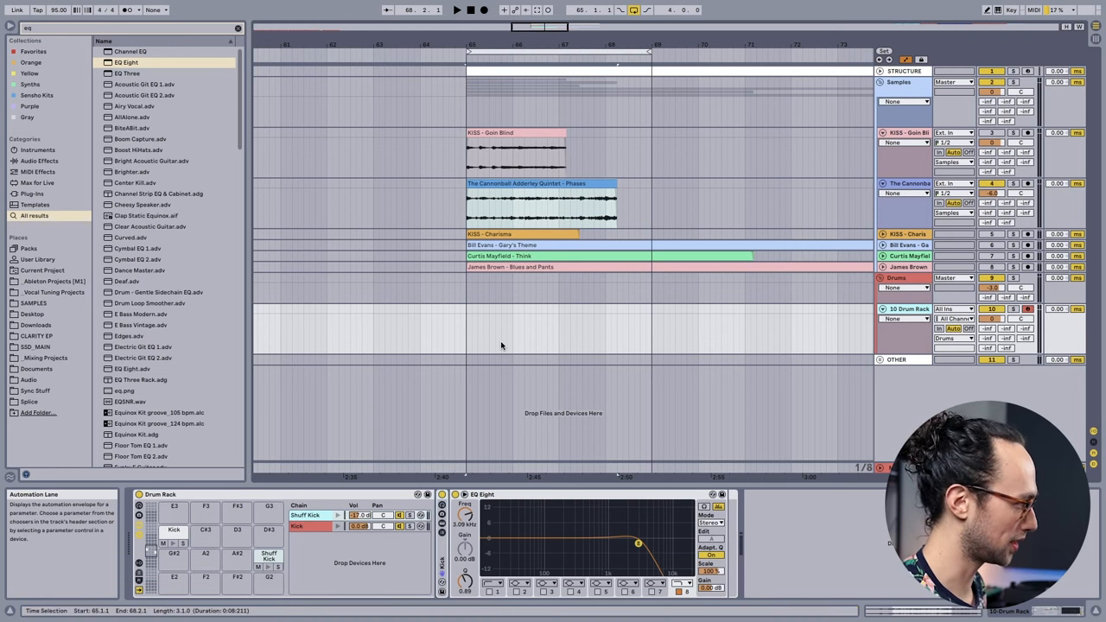
Step: Place the Cannonball Adderley Quintet 'Phases' recording on a new audio track in the arrangement
{"action": "left_click", "coordinate": [508, 183]}
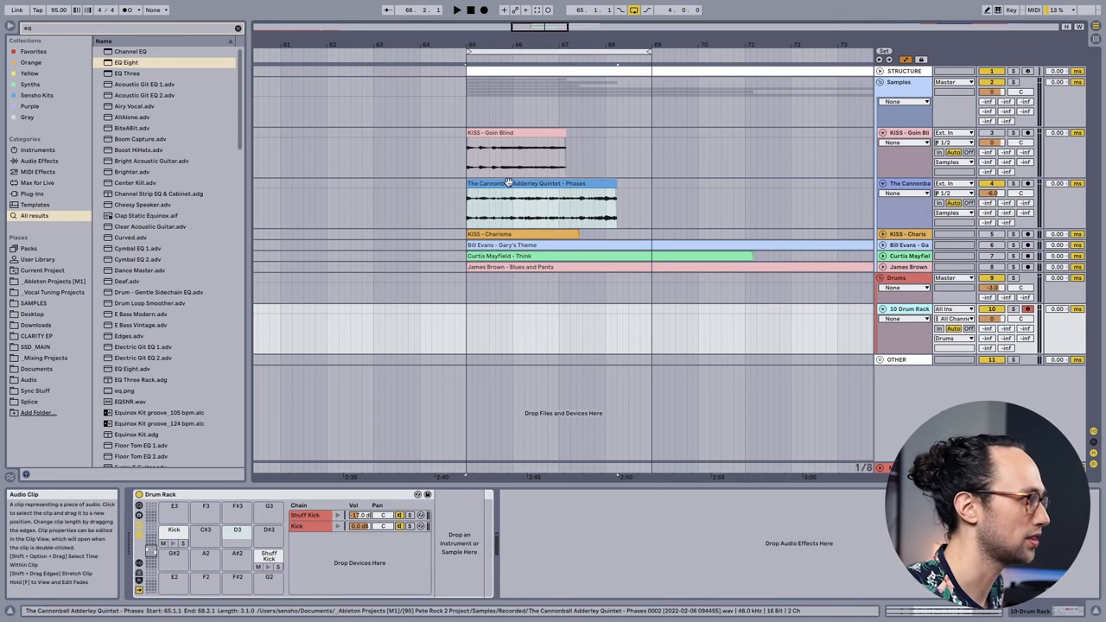